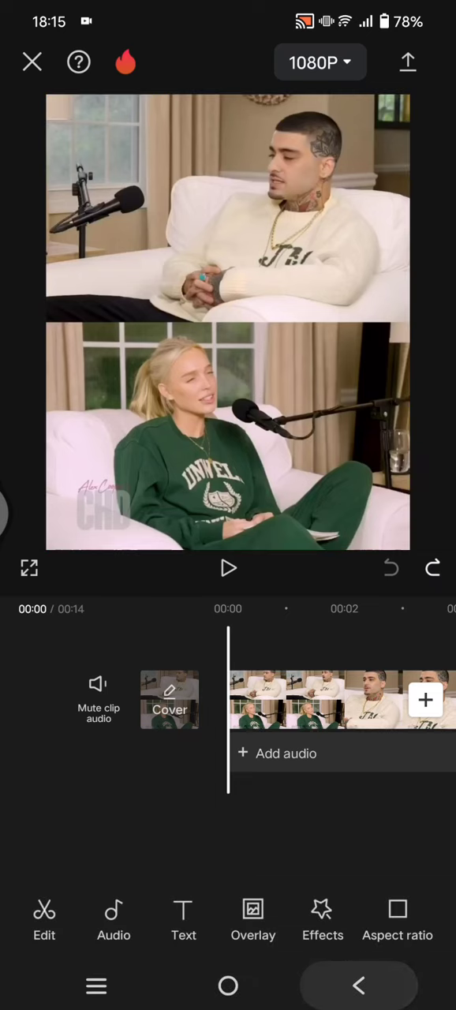
# Step: Set the split-screen podcast clip's speed to 5.0x, shortening it from 14.8 to 3 seconds
pyautogui.click(228, 568)
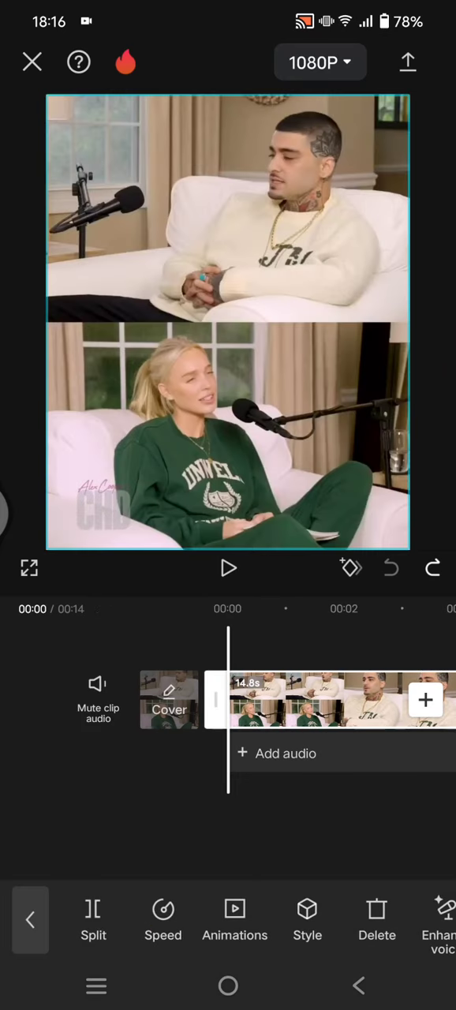
pyautogui.click(163, 919)
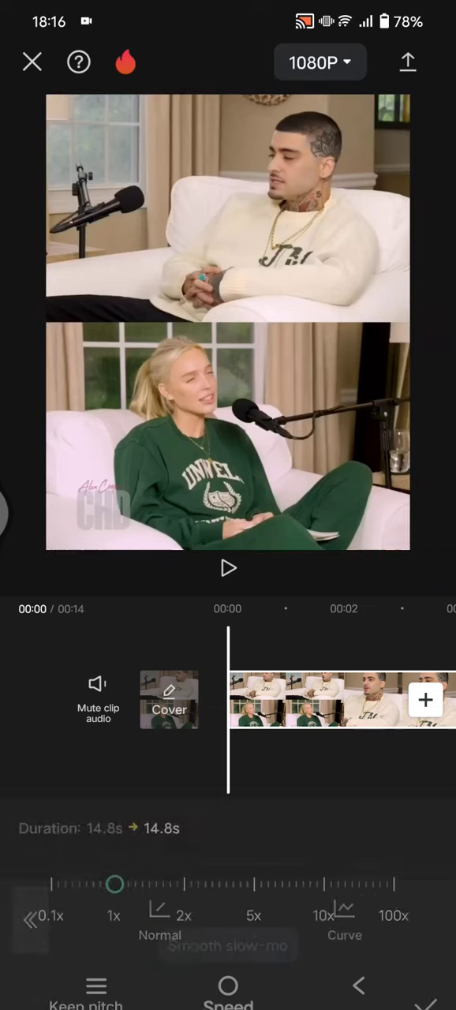
pyautogui.moveTo(114, 884); pyautogui.dragTo(129, 813)
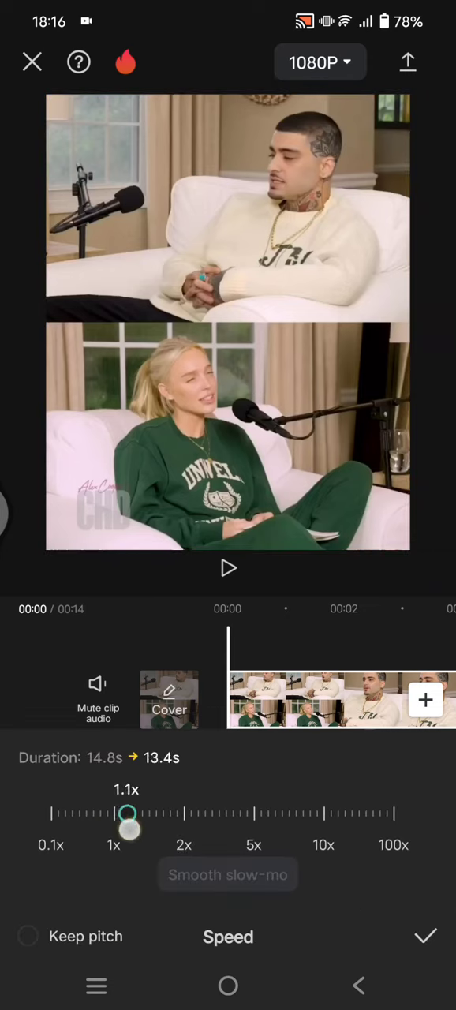
pyautogui.moveTo(129, 813); pyautogui.dragTo(253, 812)
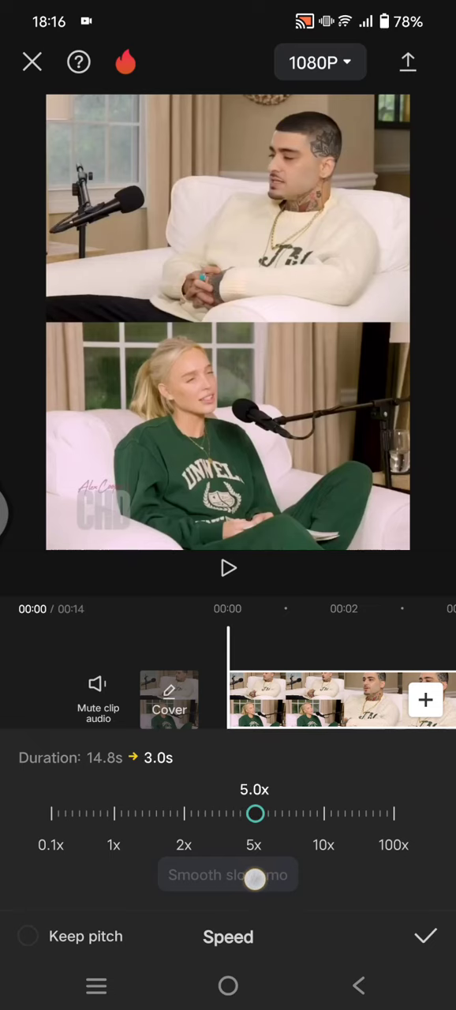
pyautogui.click(424, 936)
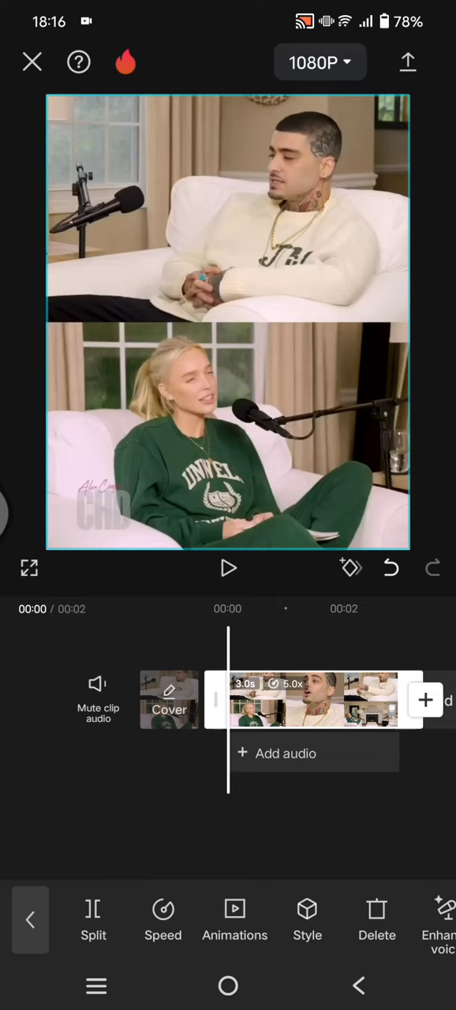
# Step: Export the 3-second sped-up clip to the device and return to the editor
pyautogui.click(407, 62)
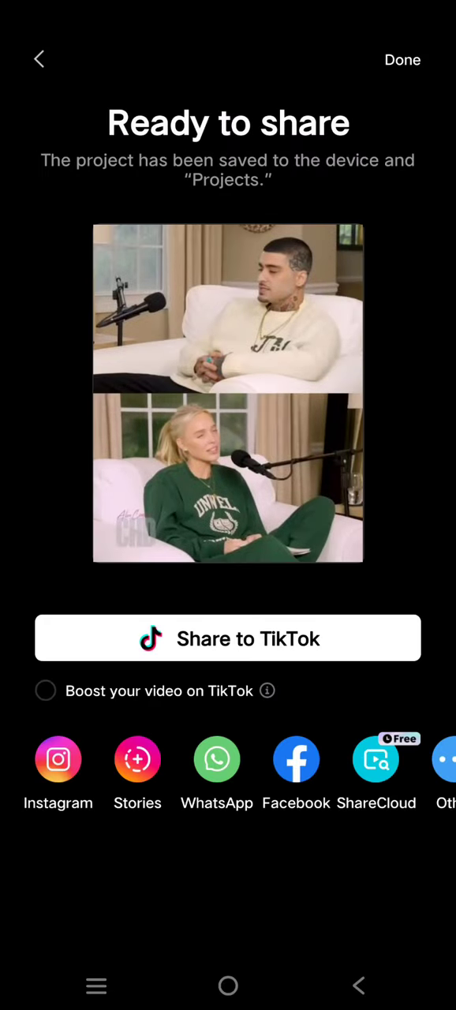
pyautogui.click(403, 59)
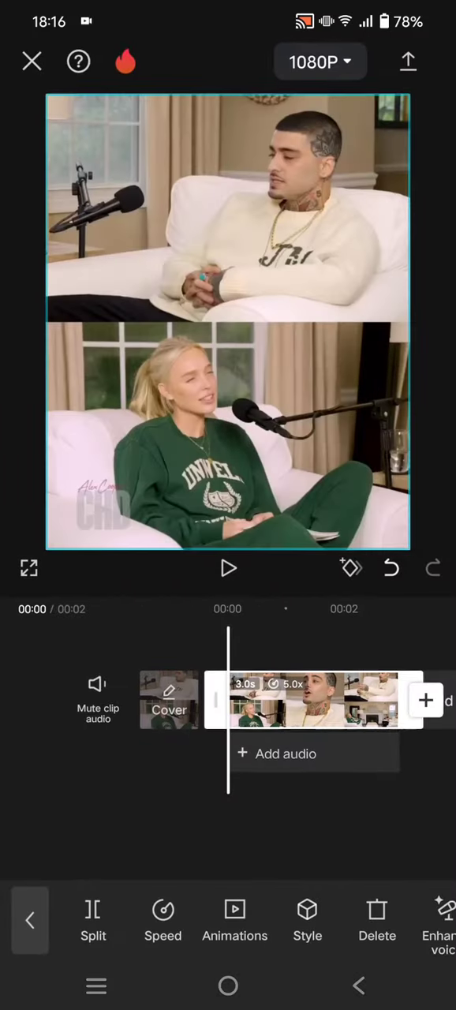
# Step: Import the exported 00:03 video from the gallery, preview it, and select it
pyautogui.click(425, 700)
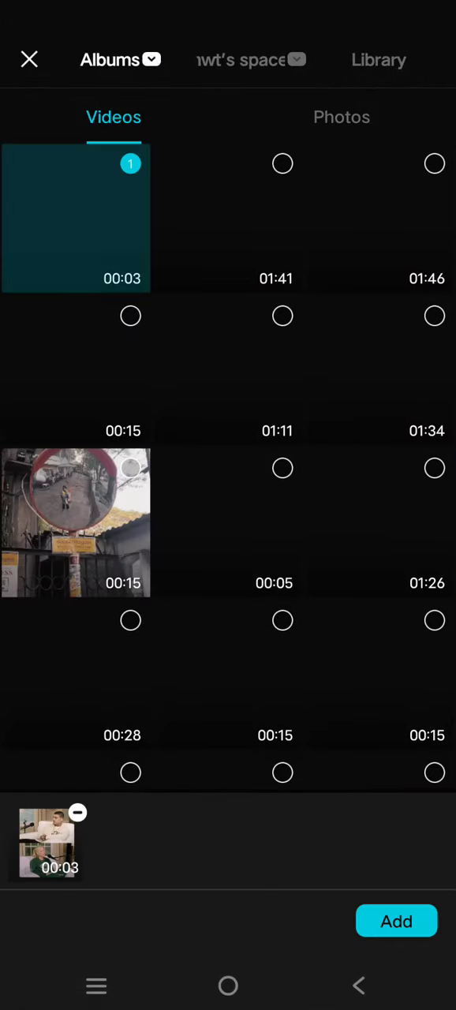
pyautogui.click(396, 921)
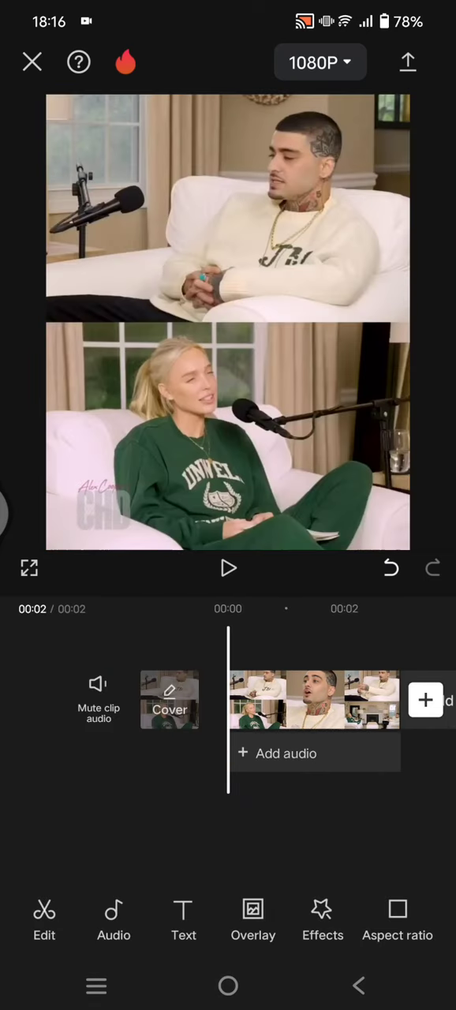
pyautogui.click(228, 568)
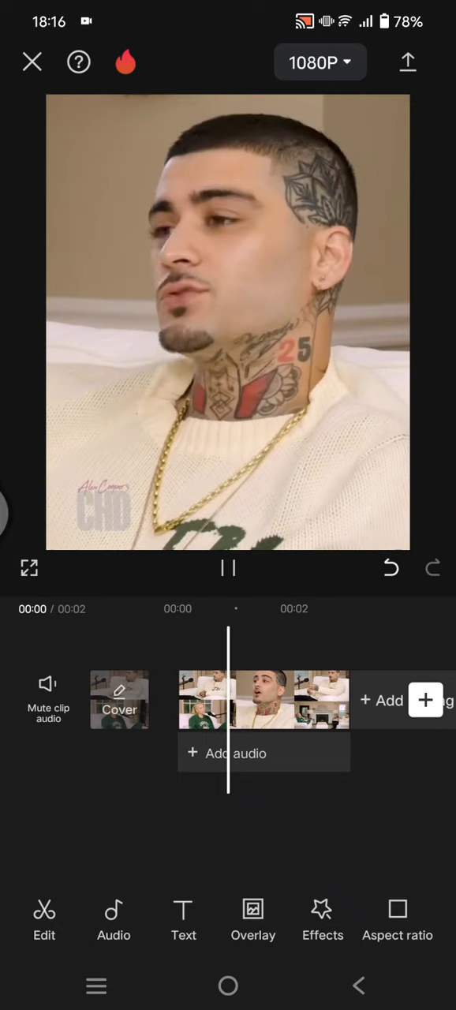
pyautogui.click(228, 568)
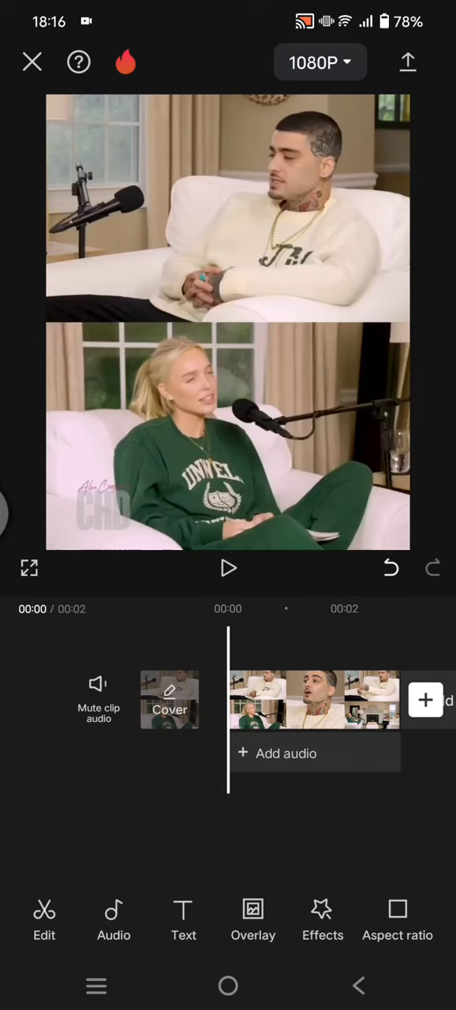
pyautogui.click(314, 701)
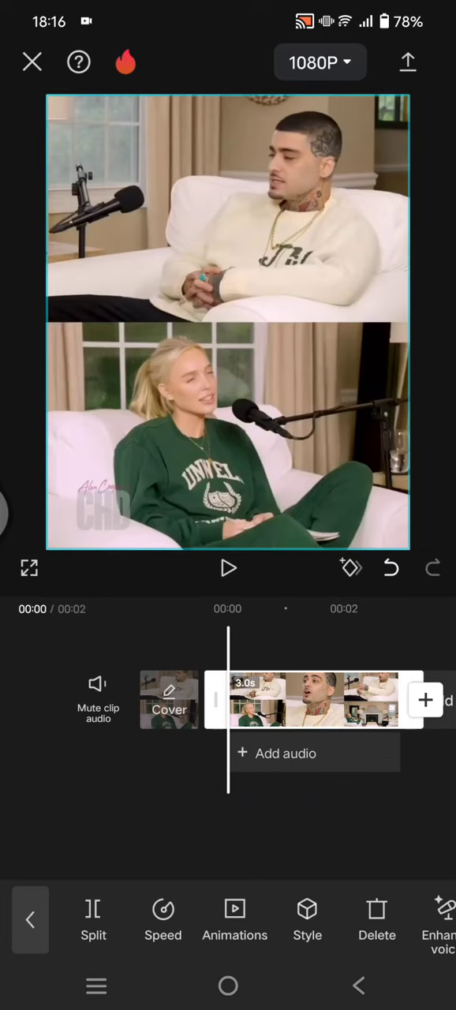
# Step: Slow the imported clip to 0.5x with Keep pitch enabled
pyautogui.click(164, 919)
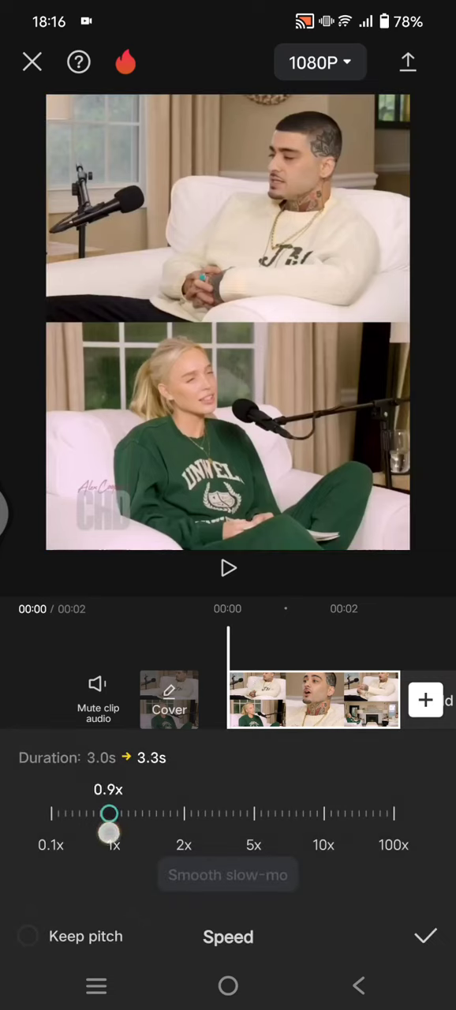
pyautogui.moveTo(109, 813); pyautogui.dragTo(100, 814)
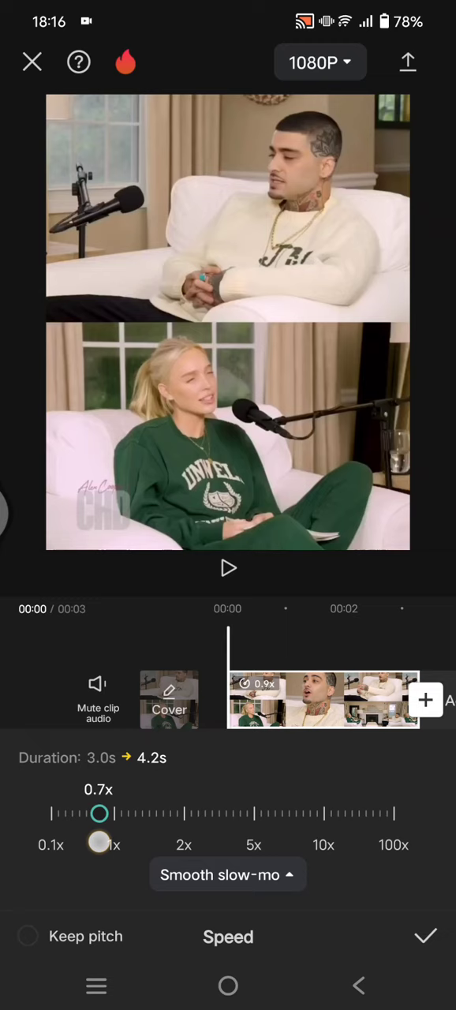
pyautogui.moveTo(99, 843); pyautogui.dragTo(84, 844)
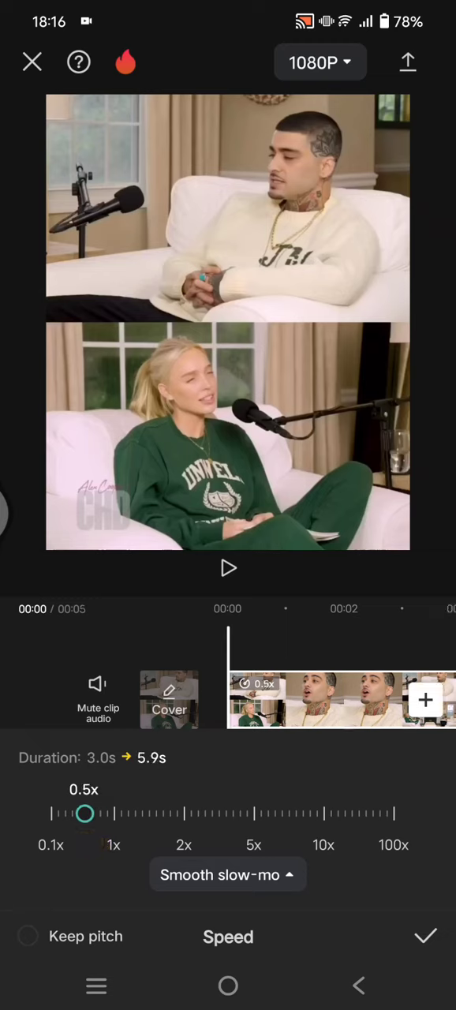
pyautogui.click(29, 936)
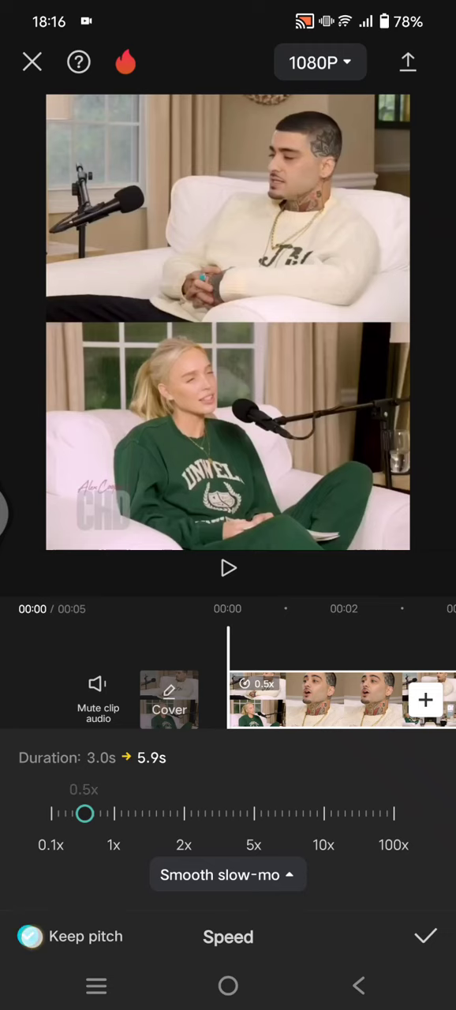
pyautogui.click(30, 936)
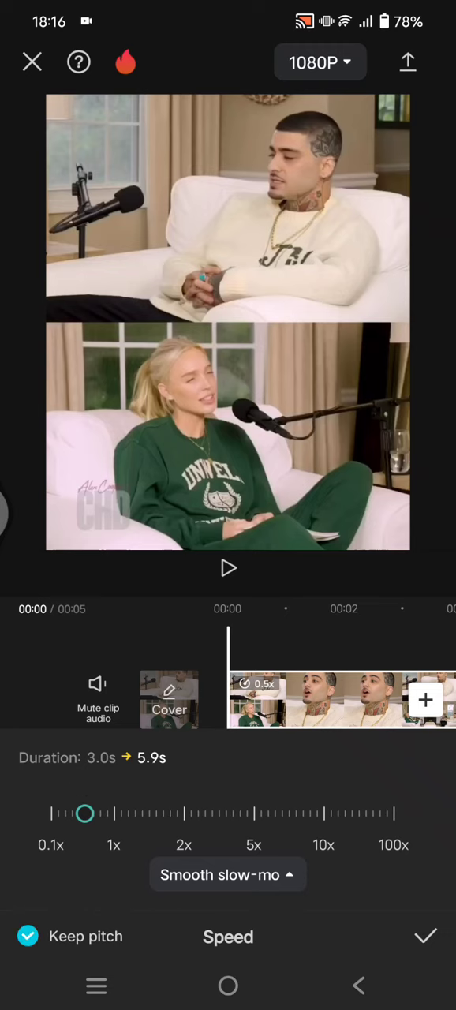
pyautogui.click(424, 935)
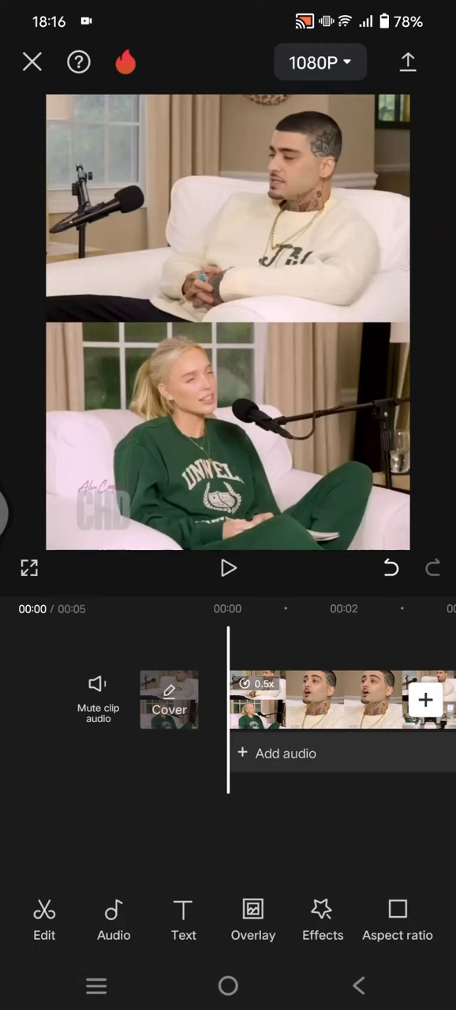
pyautogui.click(228, 568)
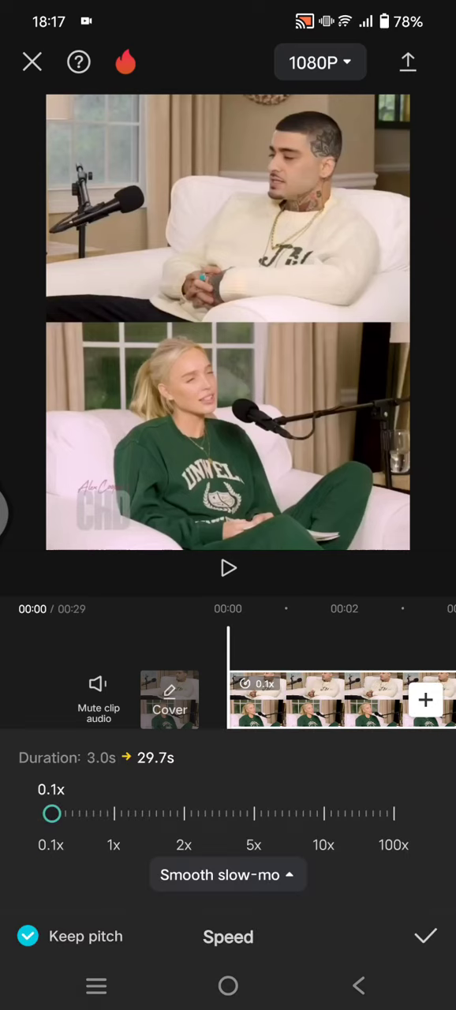
# Step: Confirm 0.1x speed with pitch kept, pause the 29.7-second preview, and return to the main options
pyautogui.click(424, 936)
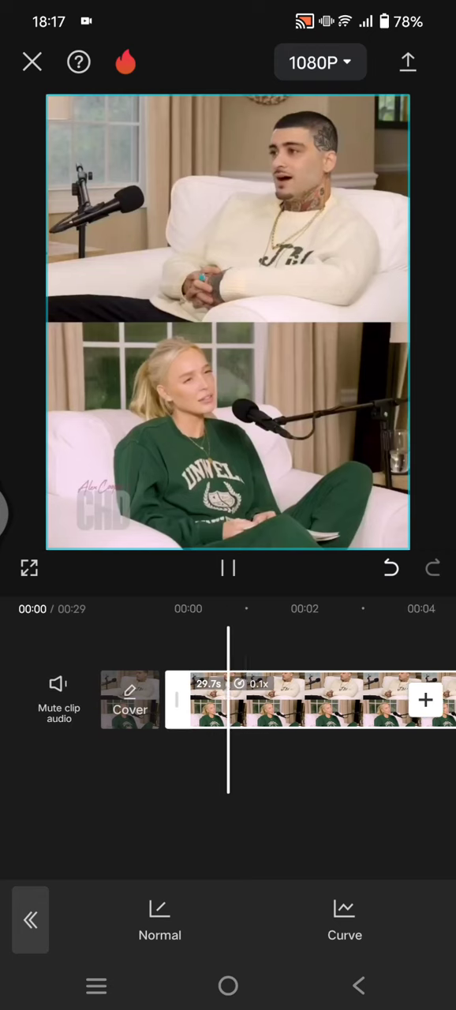
pyautogui.click(159, 919)
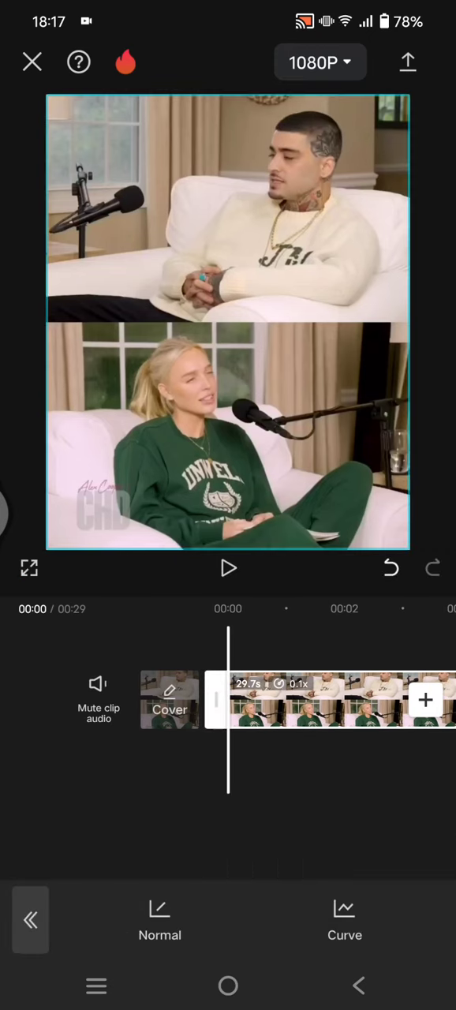
pyautogui.click(228, 568)
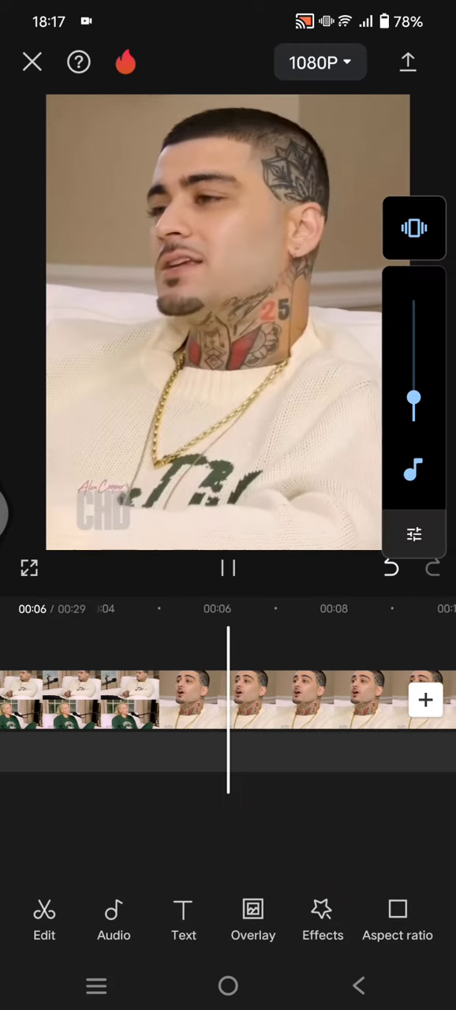